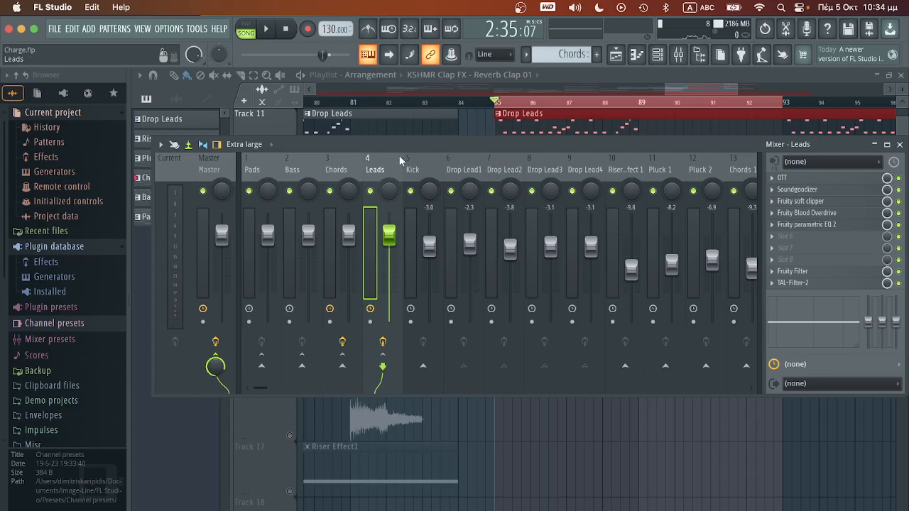
mouse_move(383, 158)
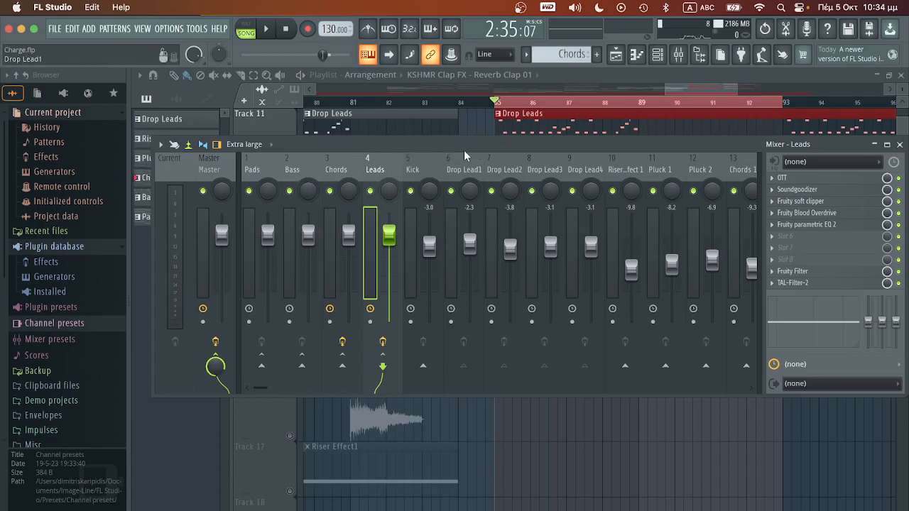
Add Fruity Peak Controller to slot 1 and Fruity Reeverb 2 to slot 2 of the Reverb track
left_click(265, 28)
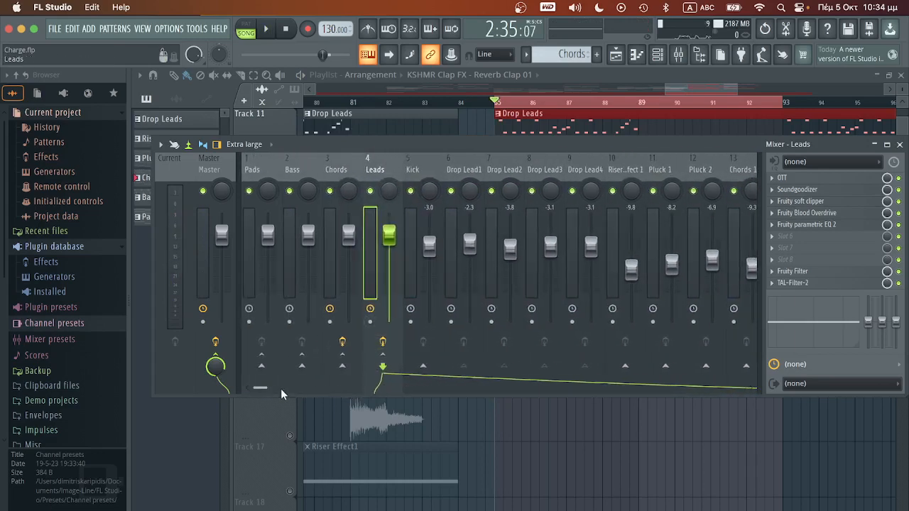
right_click(457, 169)
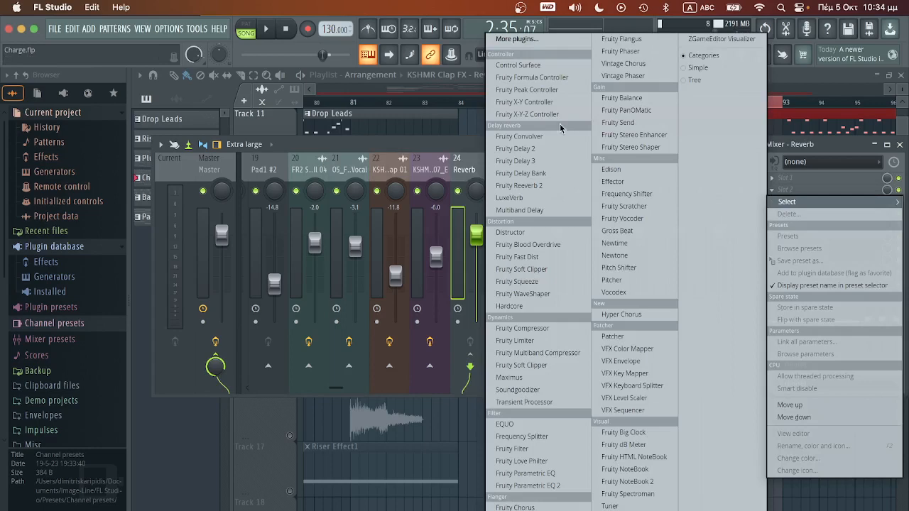
left_click(527, 90)
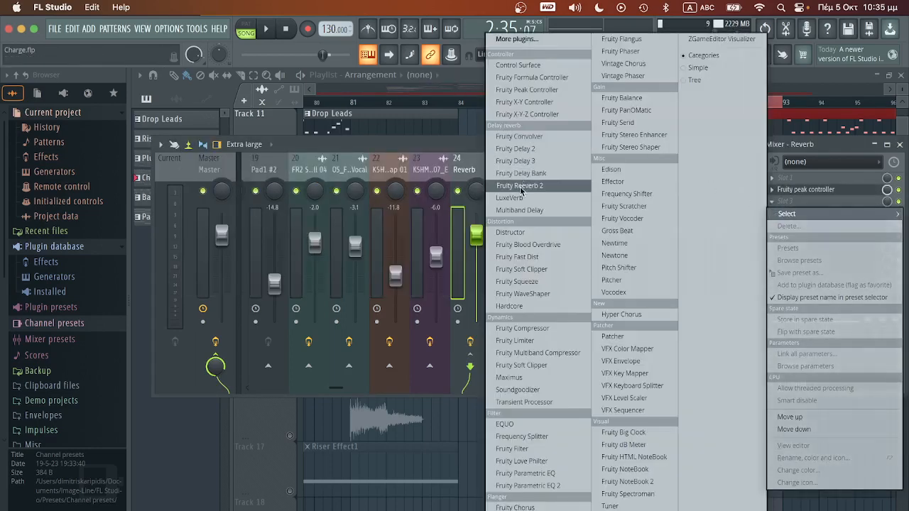
mouse_move(510, 198)
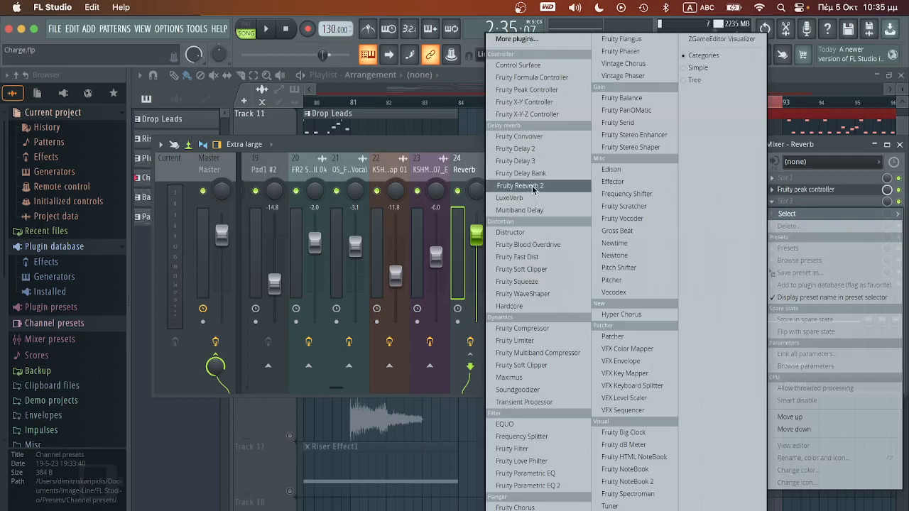
left_click(520, 185)
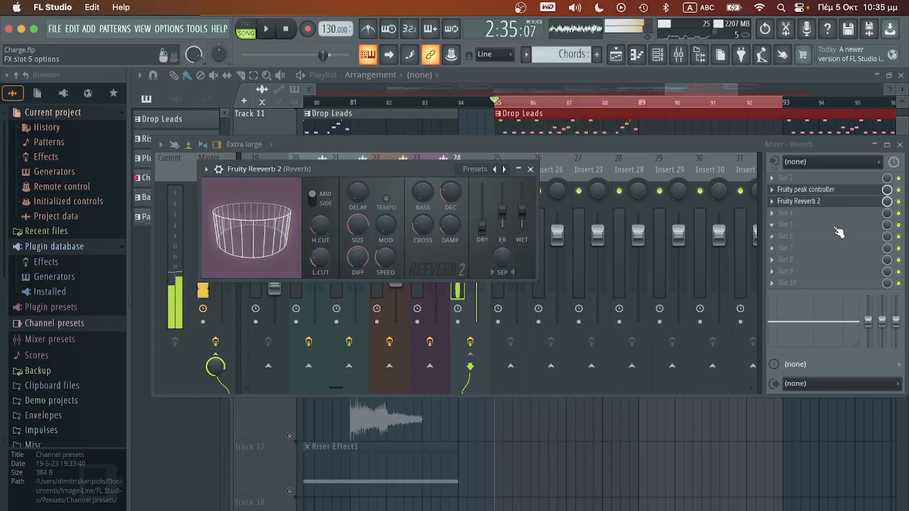
Set Fruity Reeverb 2's WET fader to 50% and bring up its parameter menu
left_click_drag(523, 206, 522, 213)
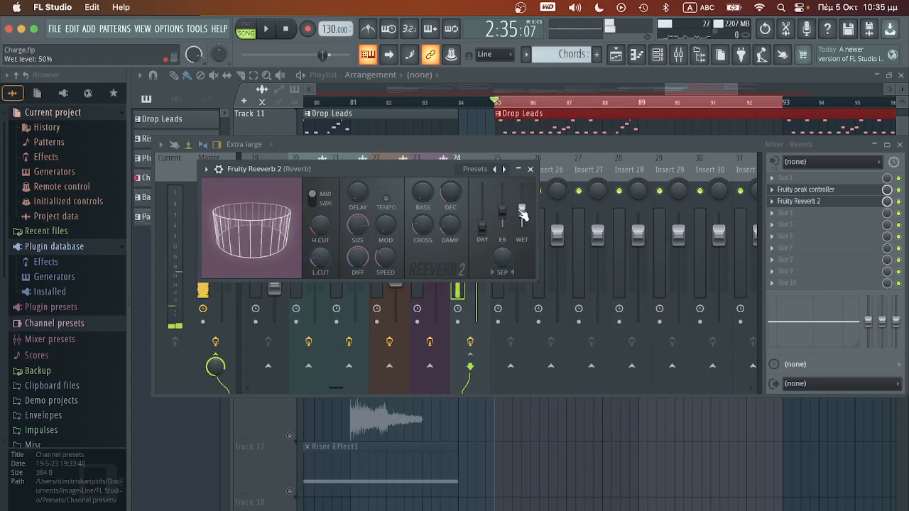
right_click(522, 209)
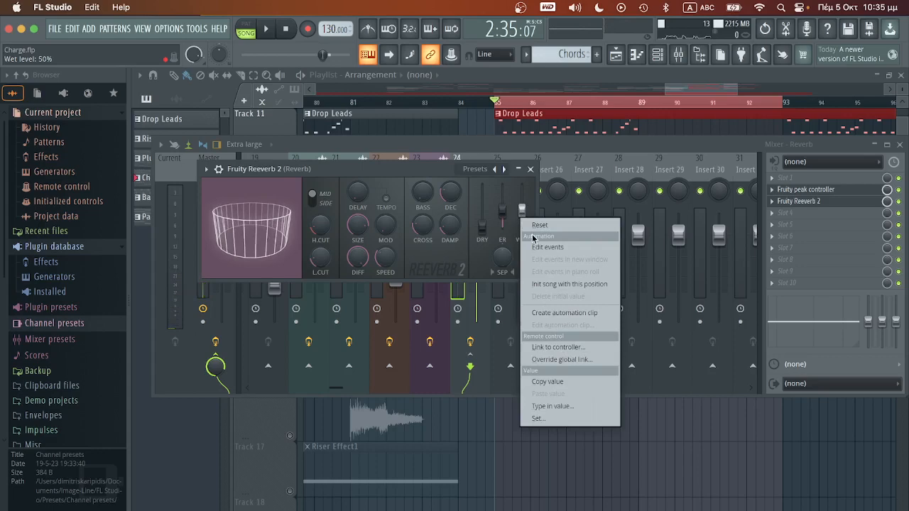
mouse_move(559, 347)
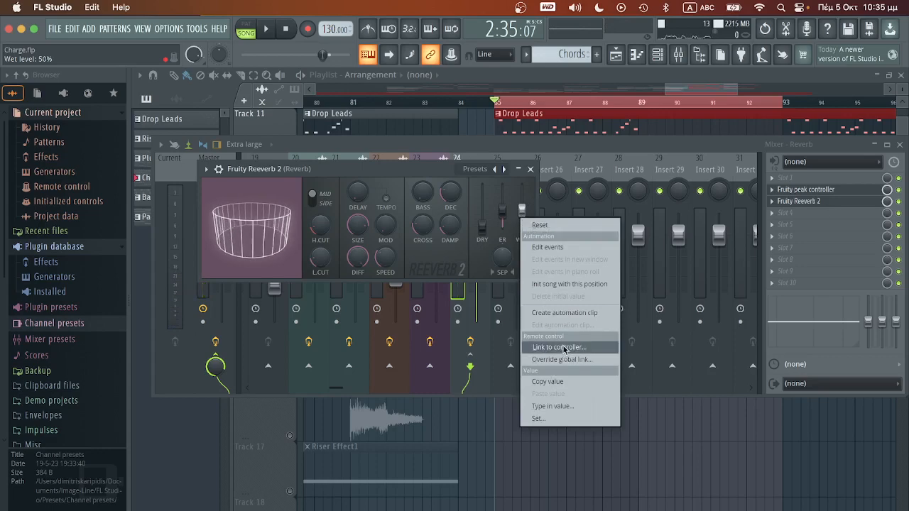
mouse_move(558, 372)
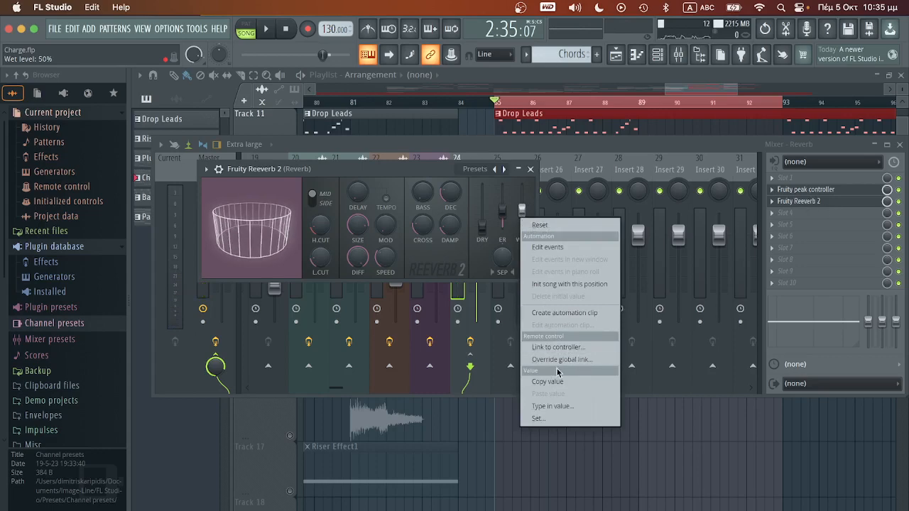
mouse_move(558, 347)
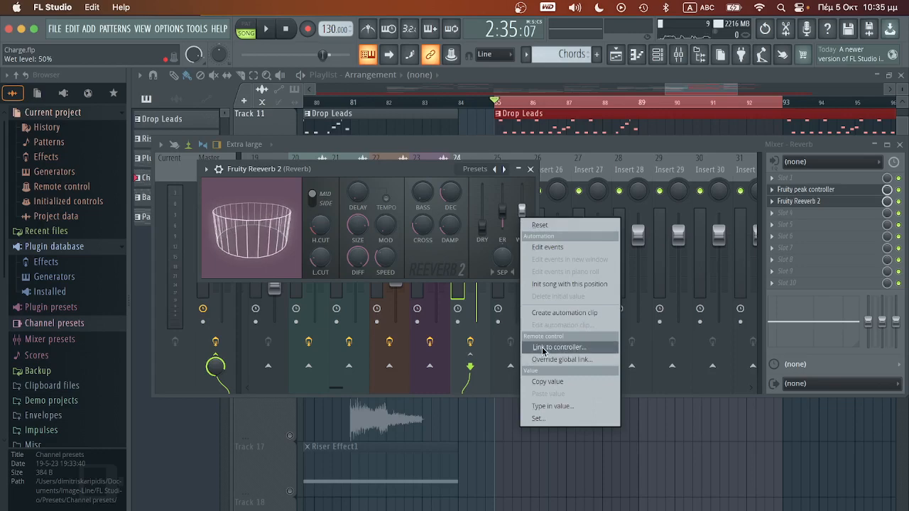
Link the wet level to Peak ctrl - Peak using the Inverted mapping formula preset
left_click(559, 348)
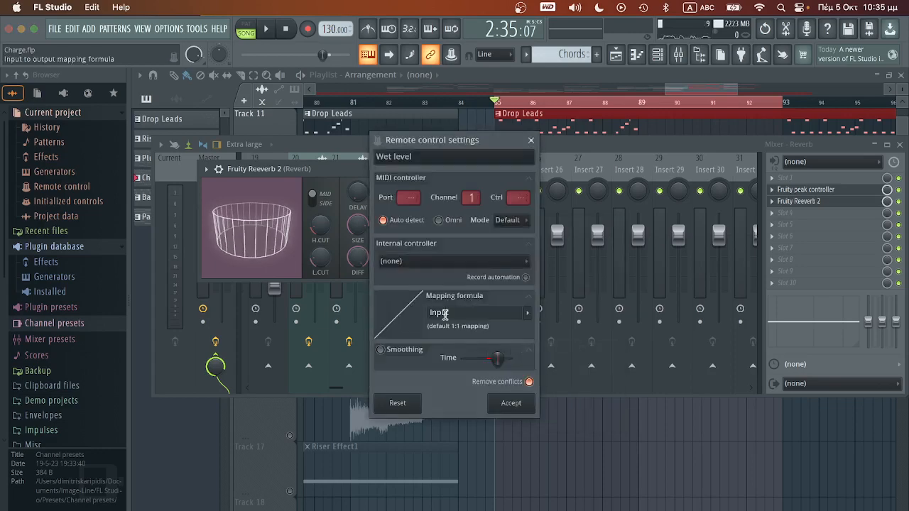
left_click(453, 261)
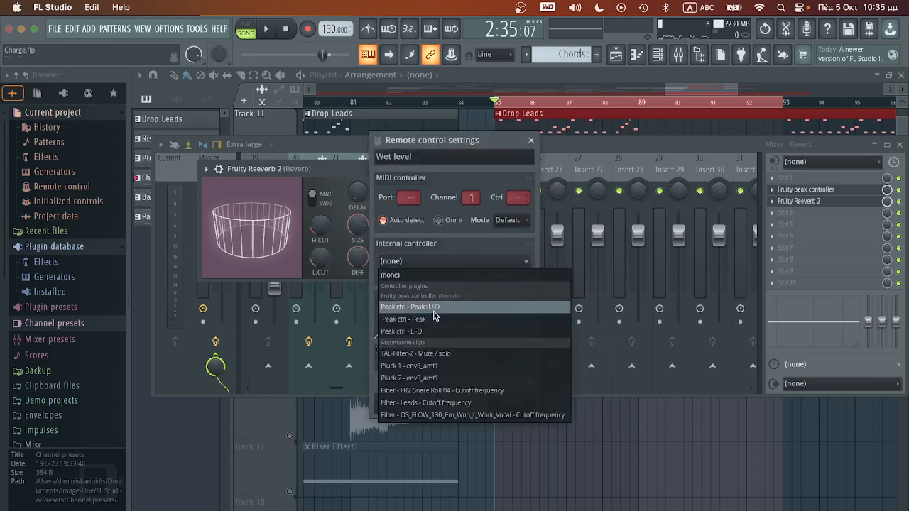
mouse_move(412, 319)
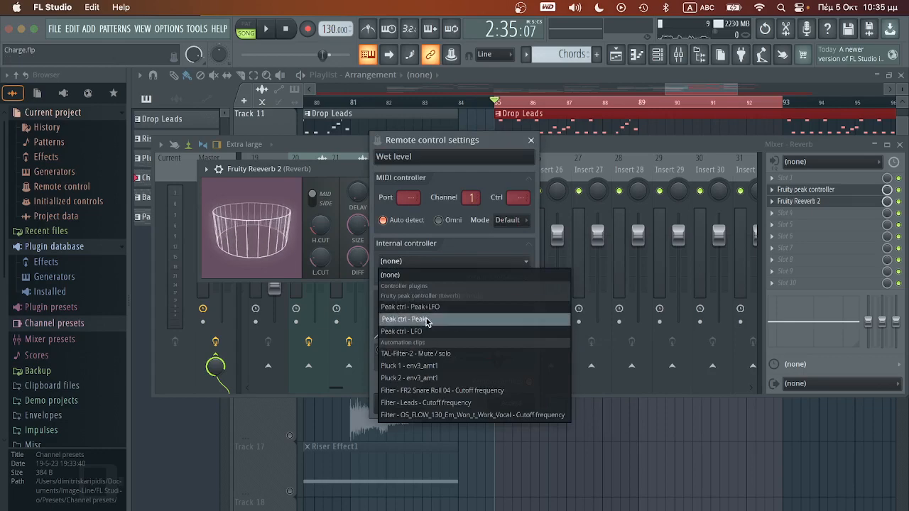
mouse_move(405, 319)
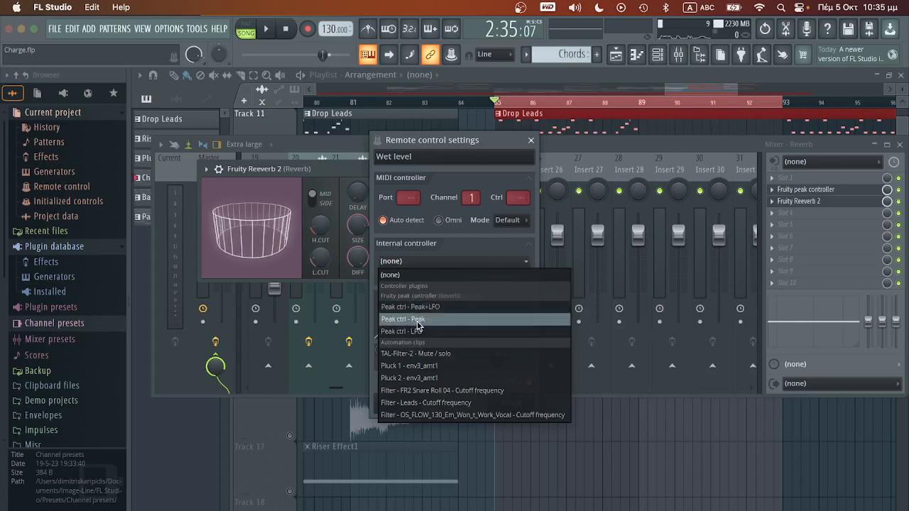
left_click(403, 319)
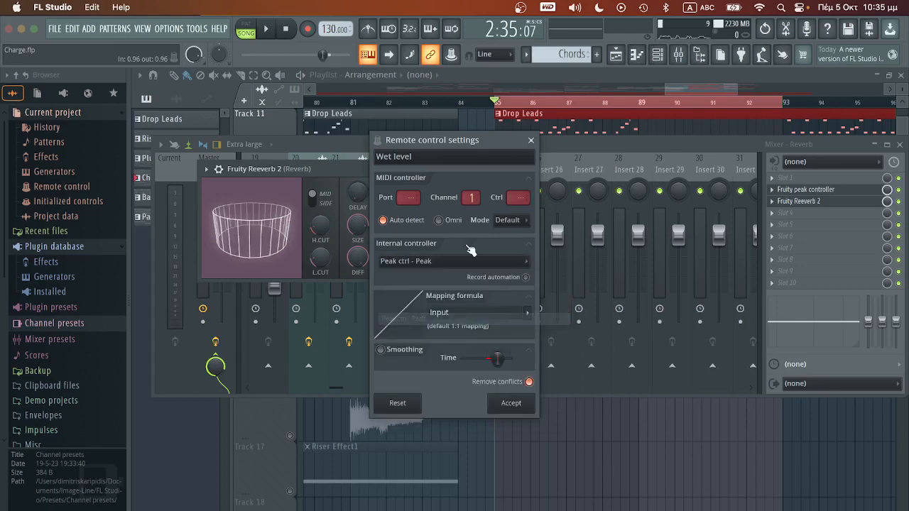
left_click(483, 313)
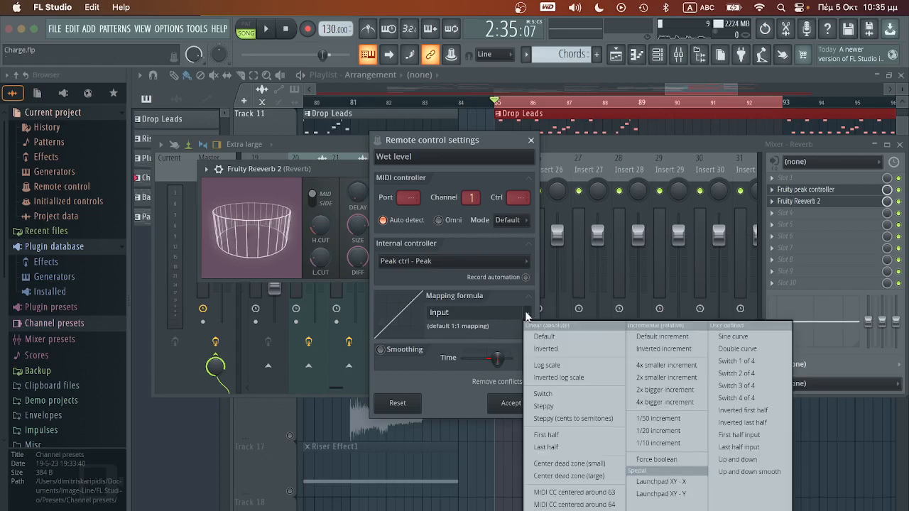
left_click(545, 336)
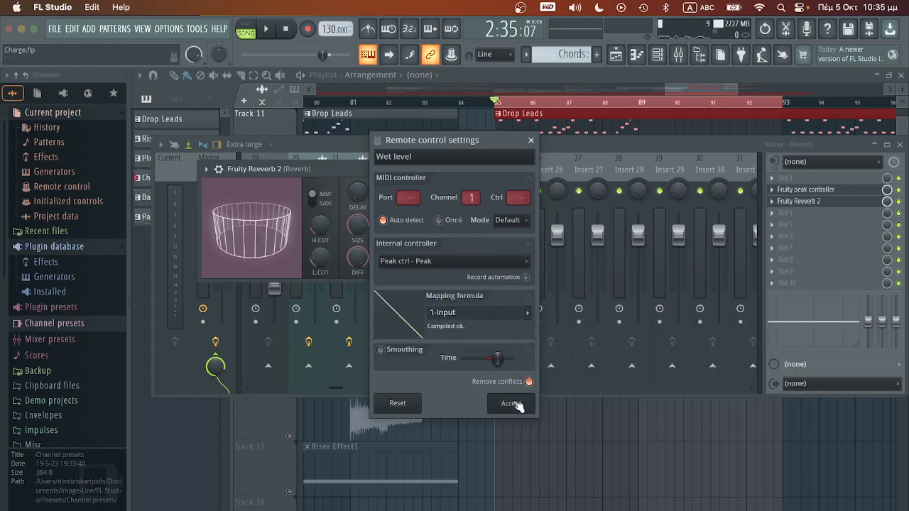
Accept the Remote control settings for the inverted wet-level link
left_click(511, 403)
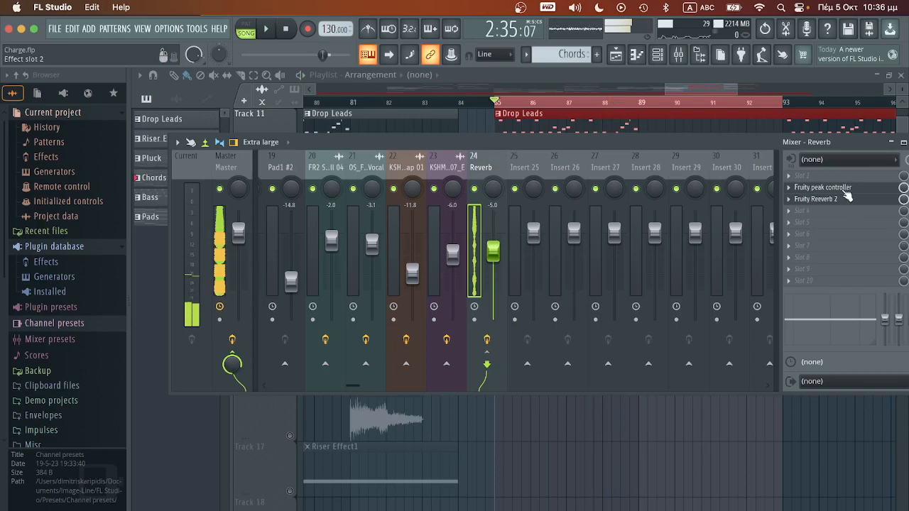
left_click(822, 187)
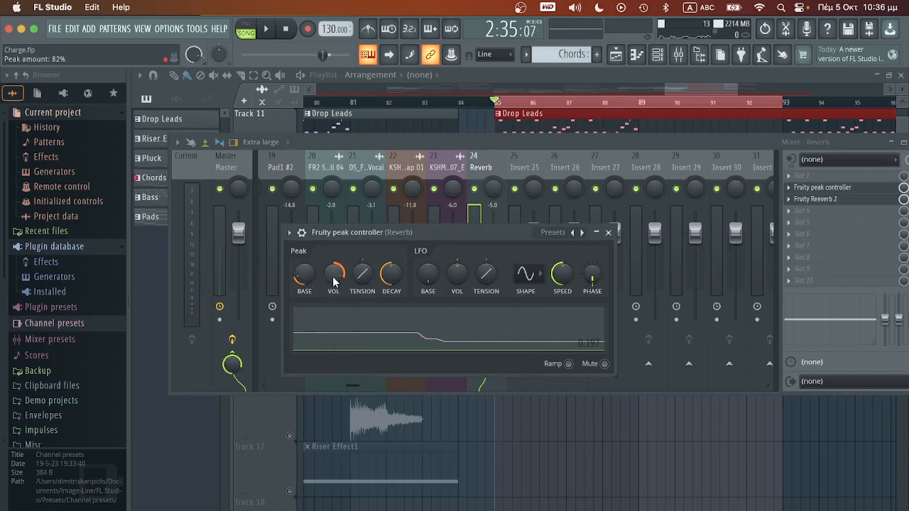
left_click(265, 29)
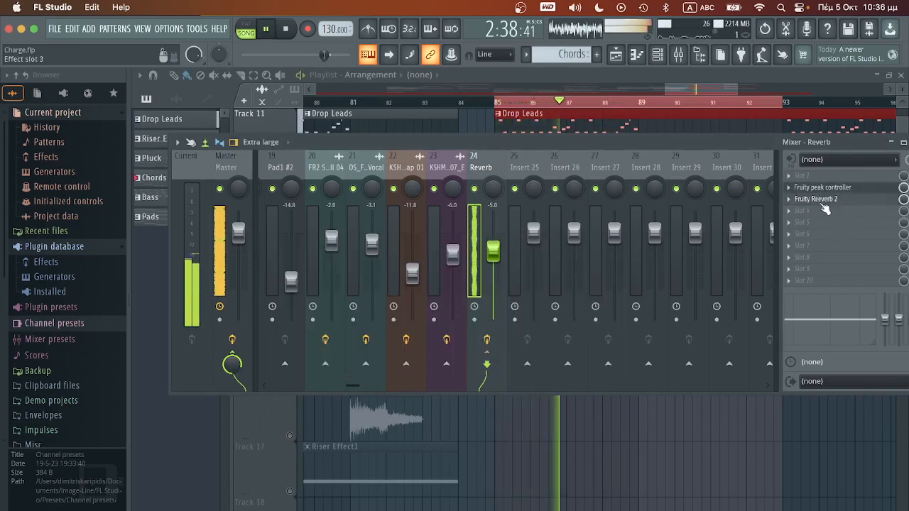
left_click(816, 199)
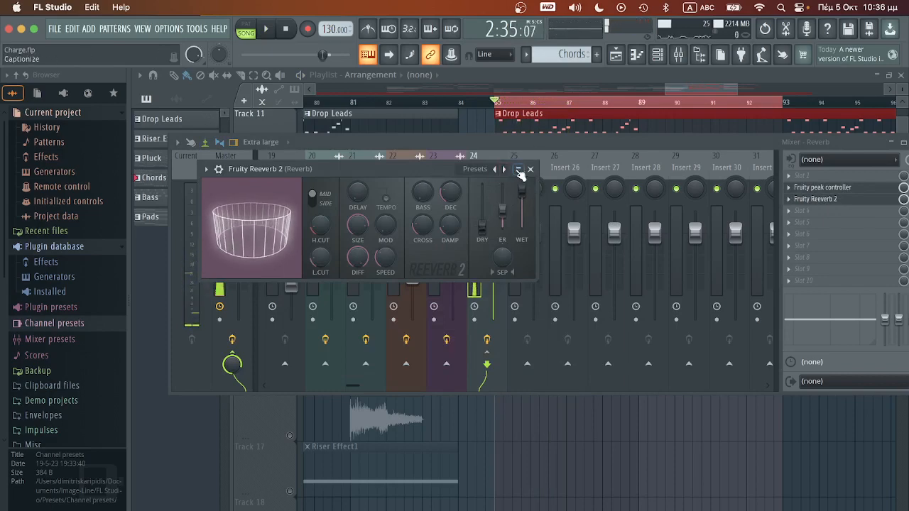
left_click(530, 169)
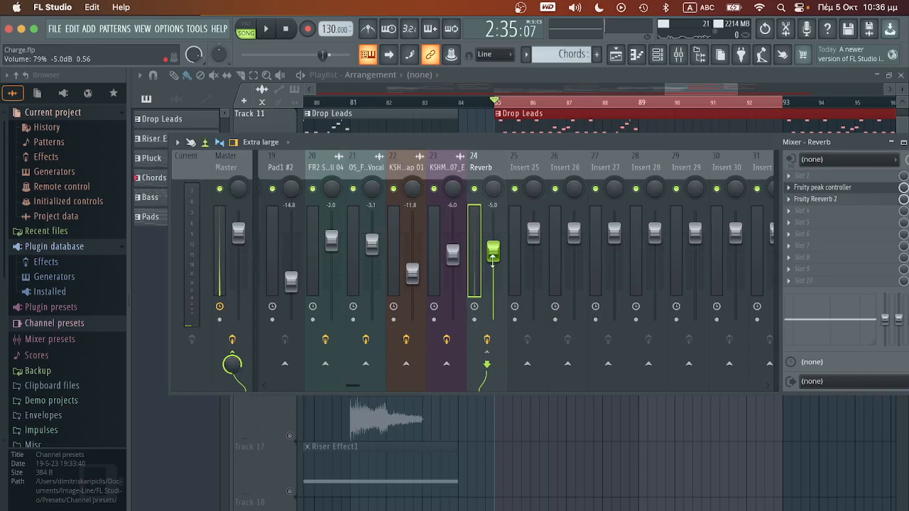